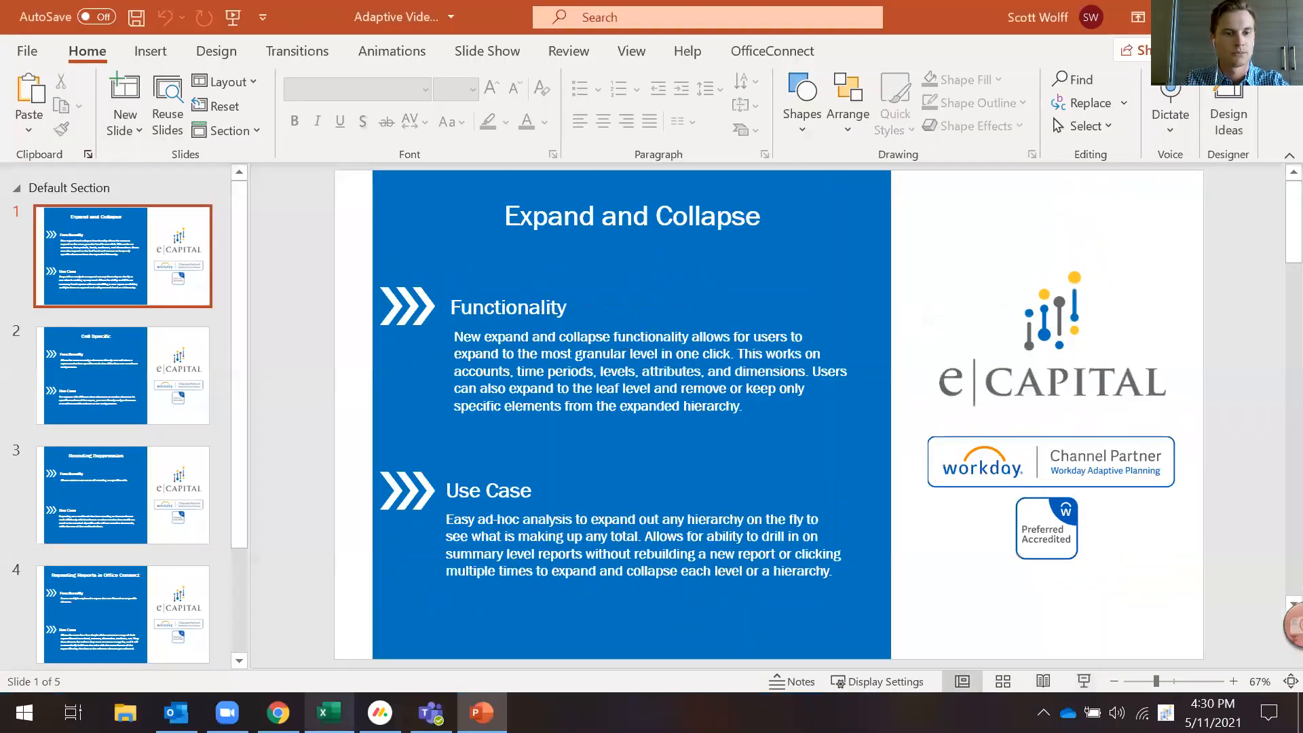
Step: Expand the Operating Expenses row to all levels and scroll through the payroll, benefits and office accounts
{"action": "left_click", "coordinate": [329, 711]}
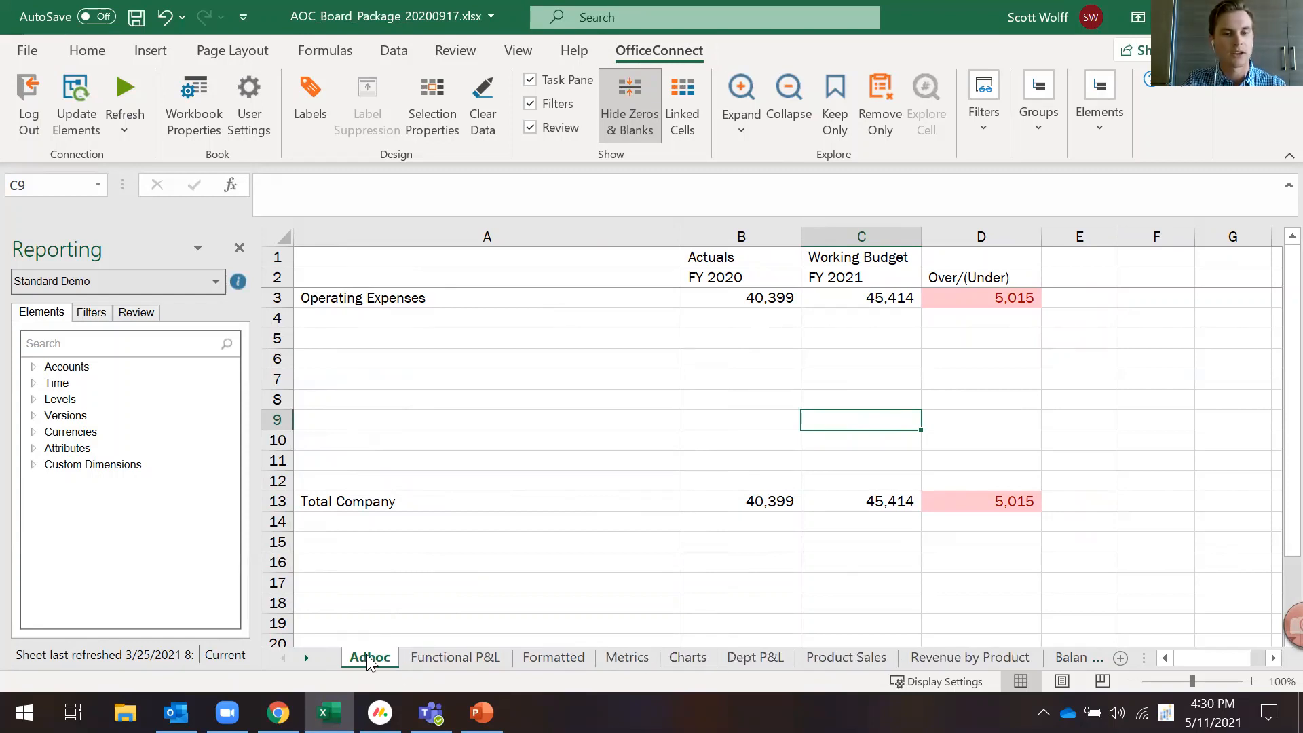
{"action": "mouse_move", "coordinate": [605, 567]}
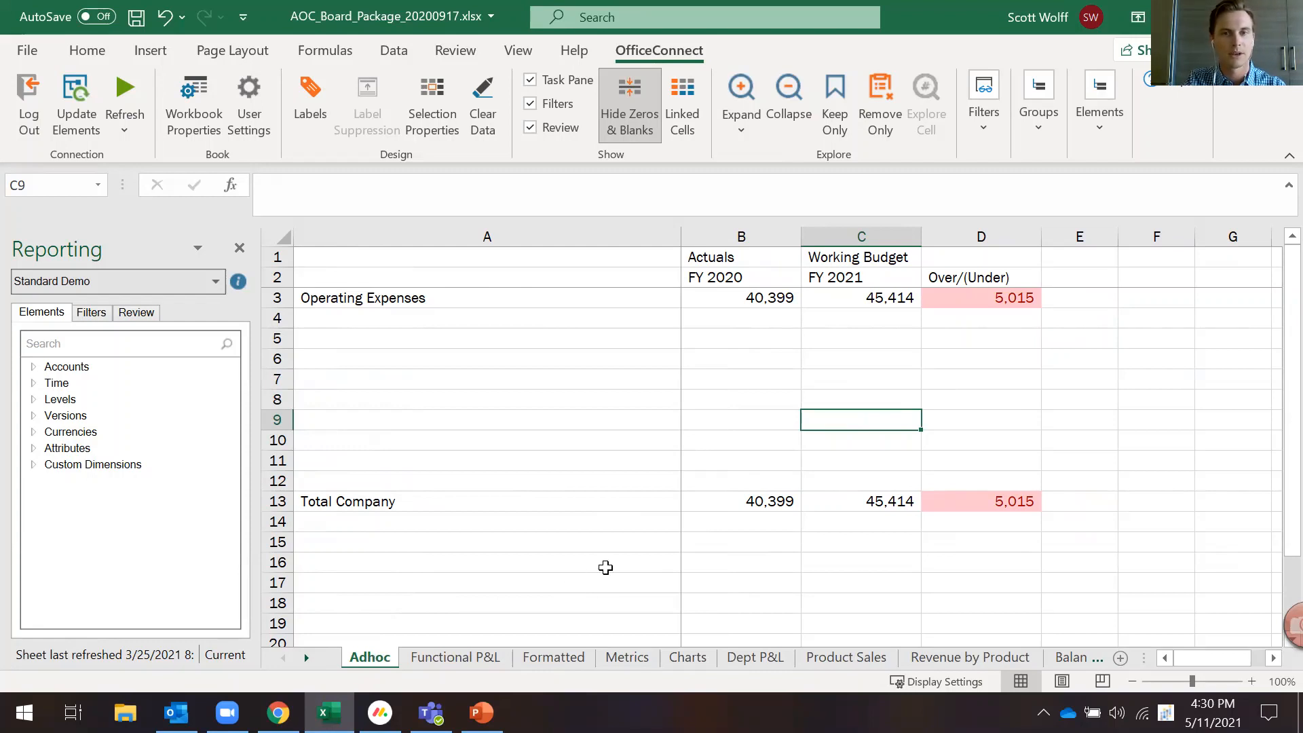
{"action": "mouse_move", "coordinate": [524, 300]}
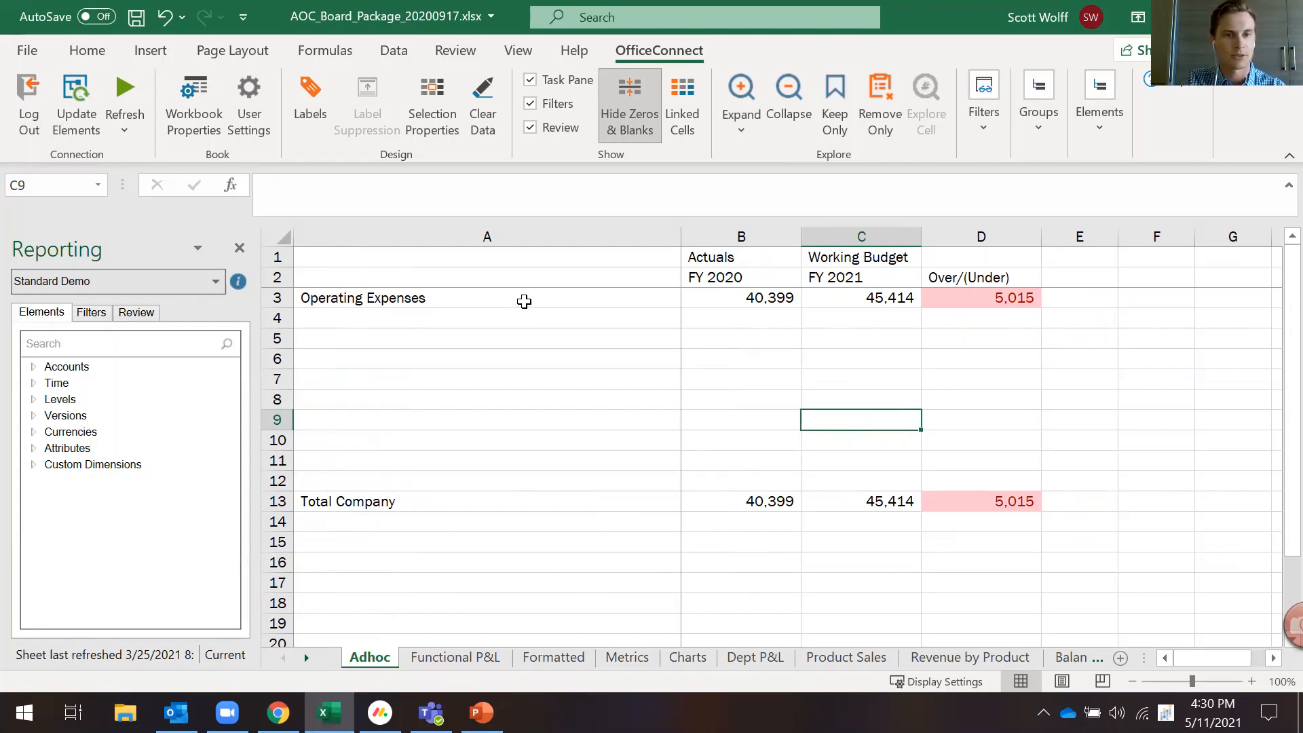
{"action": "mouse_move", "coordinate": [484, 505]}
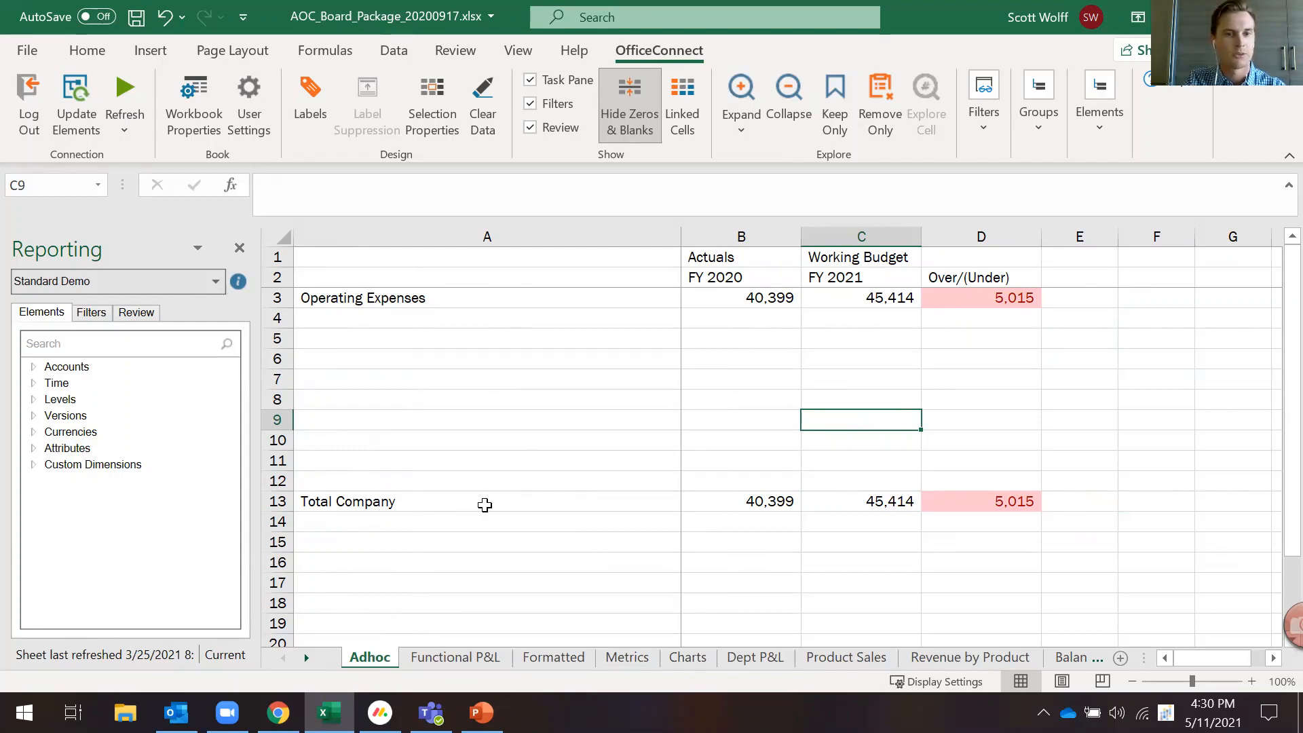
{"action": "mouse_move", "coordinate": [798, 278]}
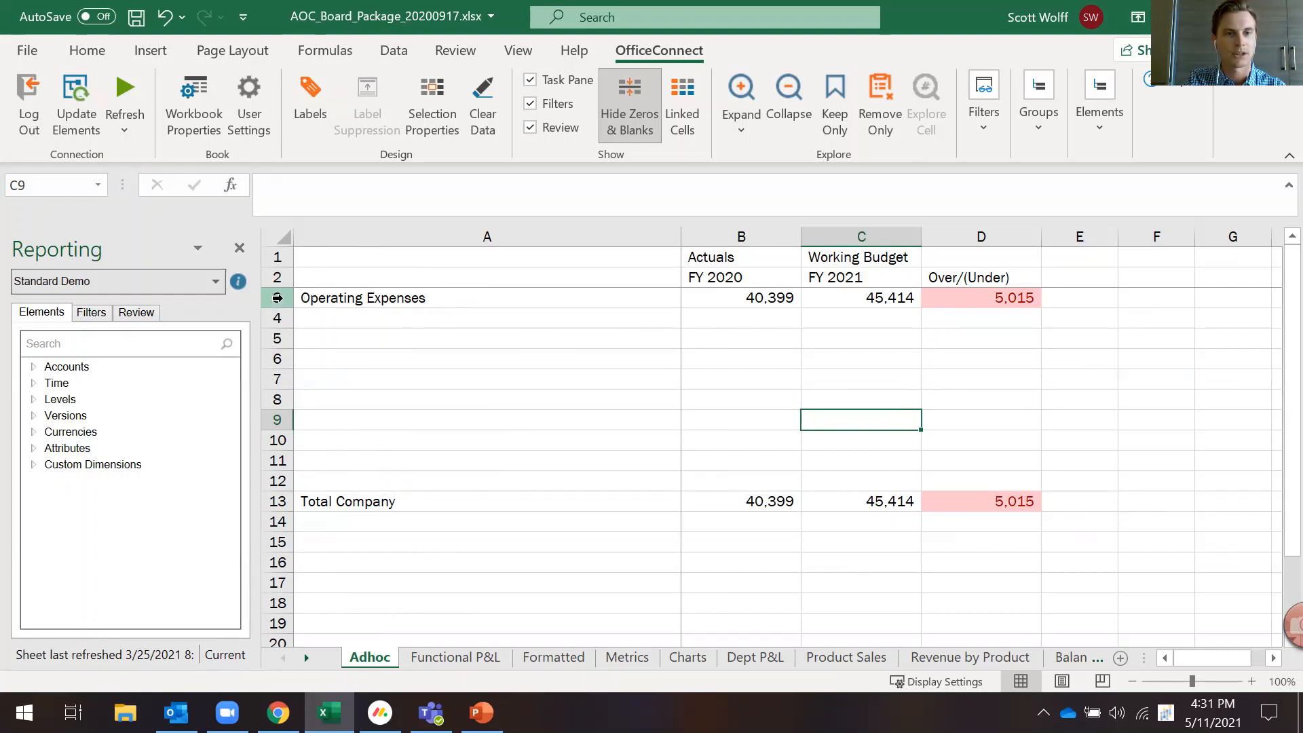
{"action": "left_click", "coordinate": [360, 297]}
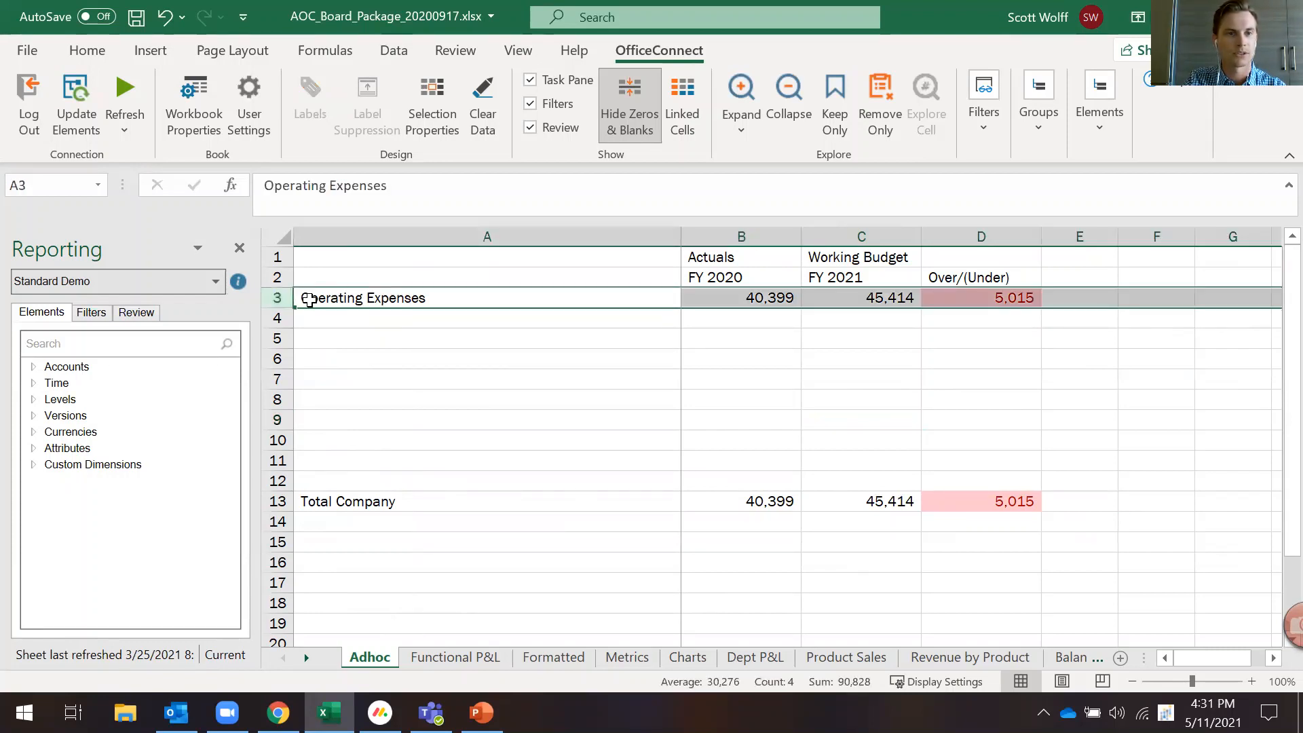
{"action": "mouse_move", "coordinate": [717, 156]}
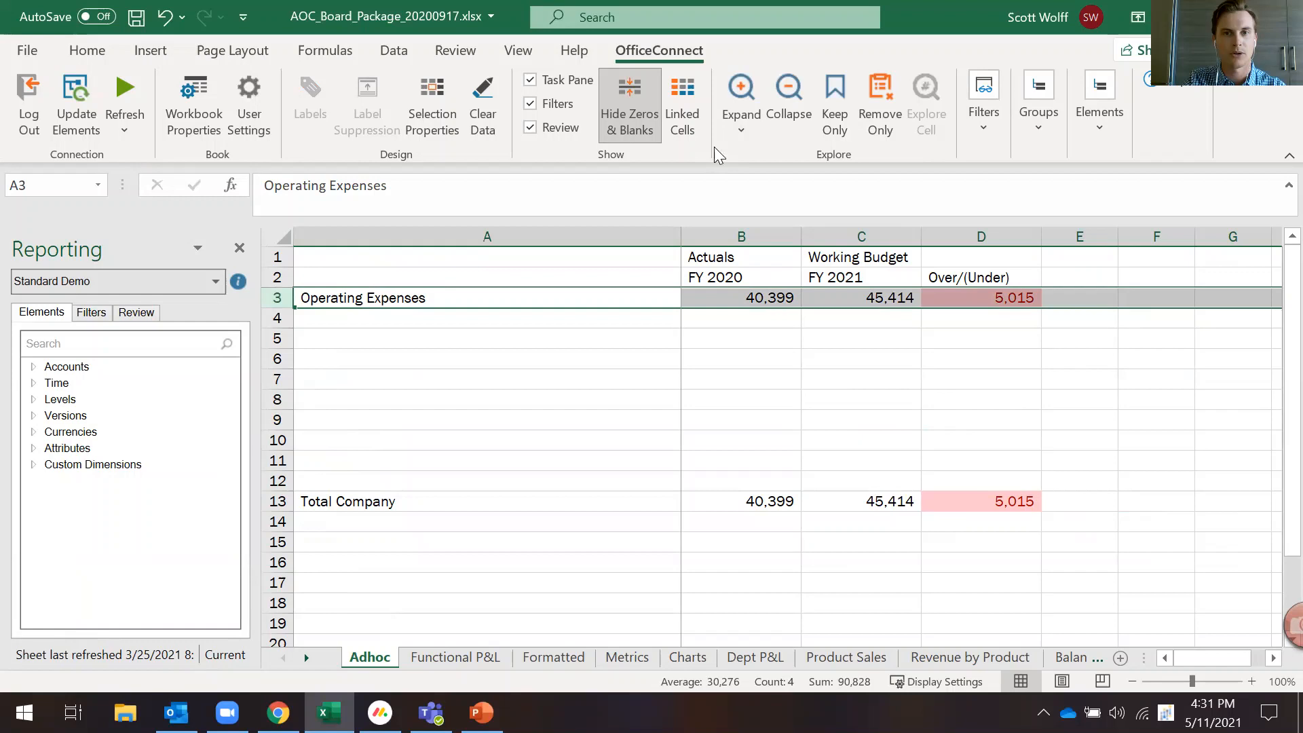
{"action": "left_click", "coordinate": [741, 128]}
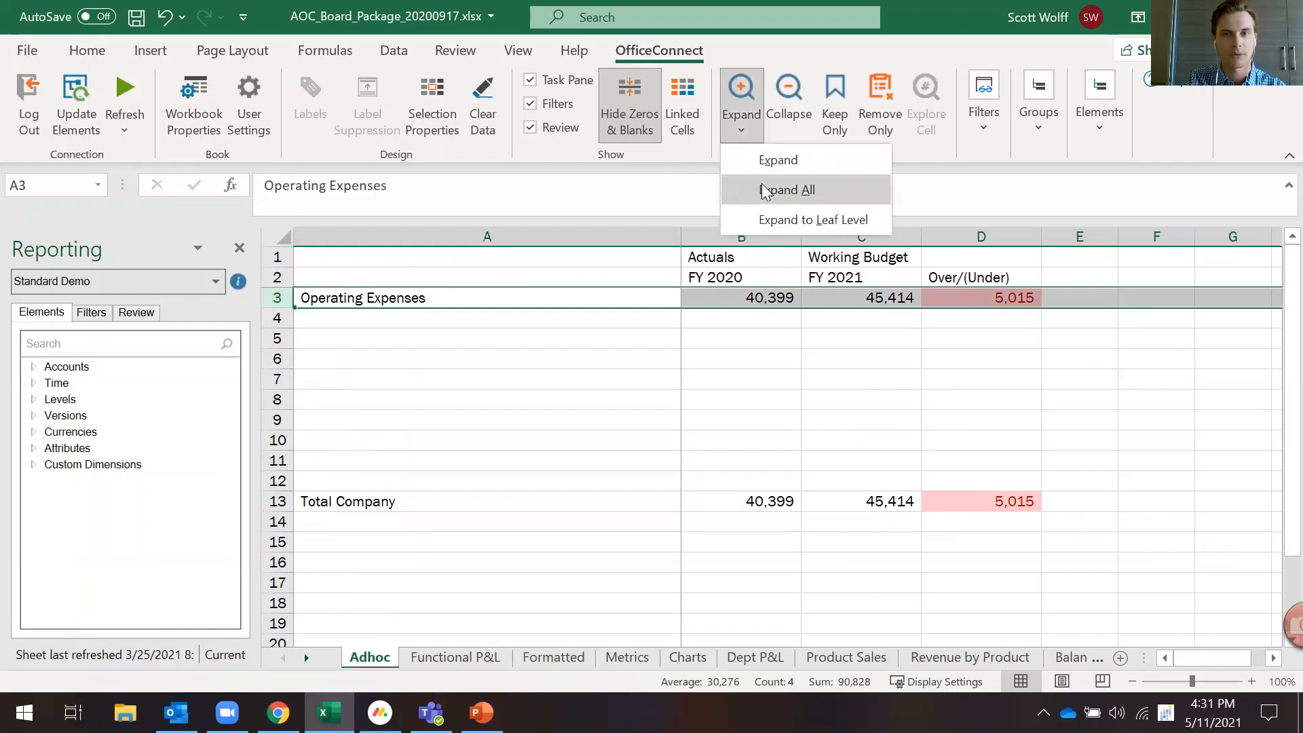
{"action": "left_click", "coordinate": [787, 190]}
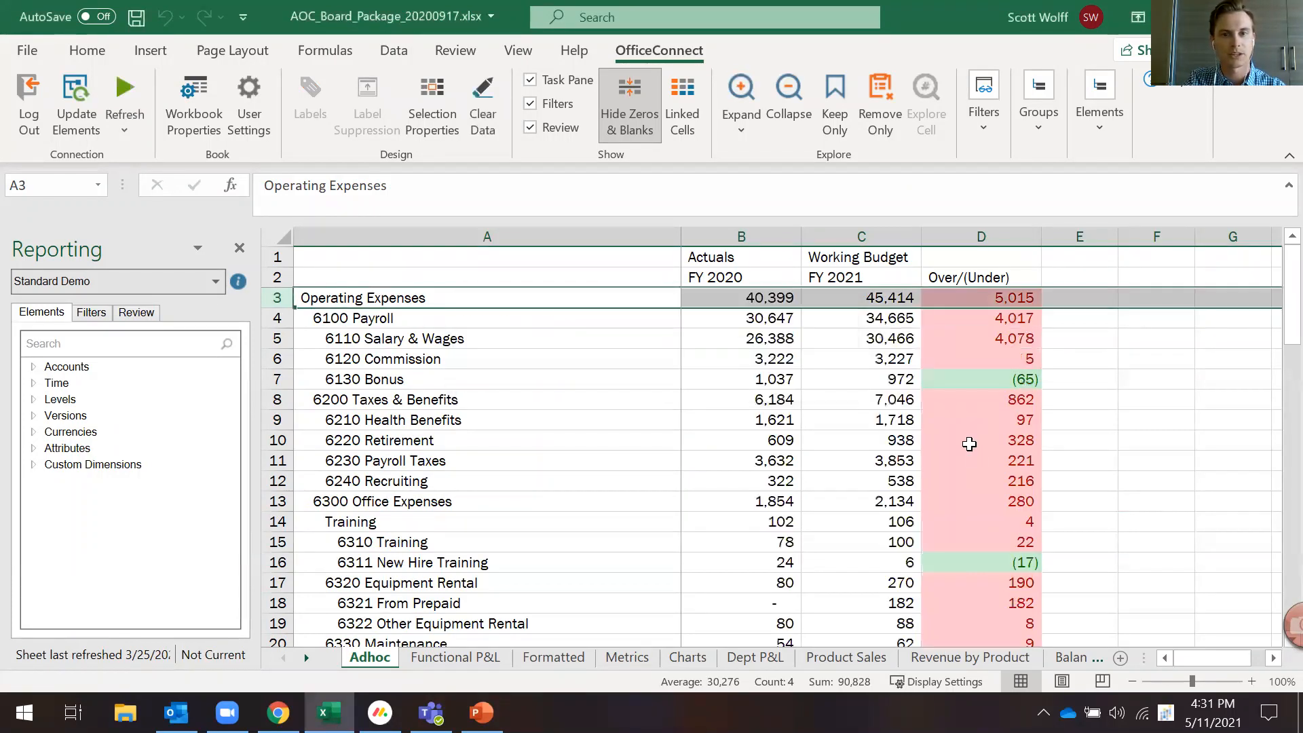
{"action": "mouse_move", "coordinate": [530, 335]}
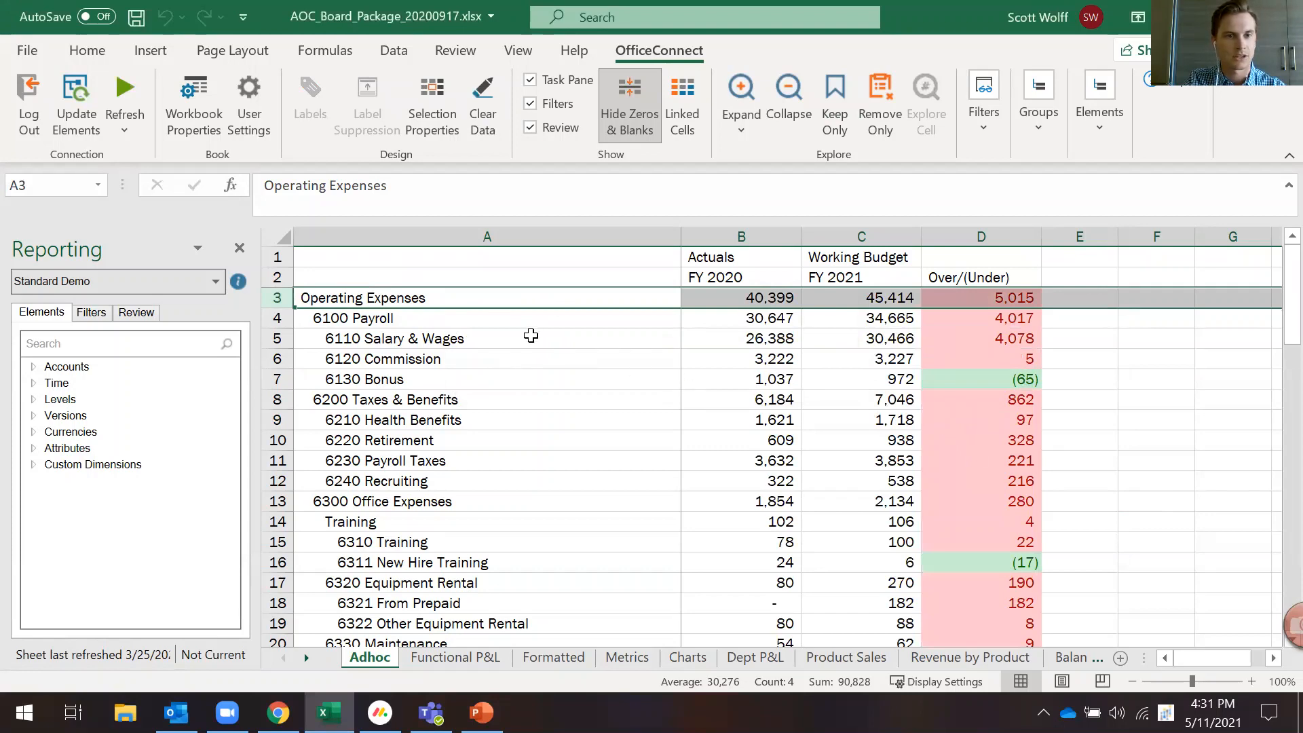
{"action": "scroll", "scroll_direction": "down", "scroll_amount": 3}
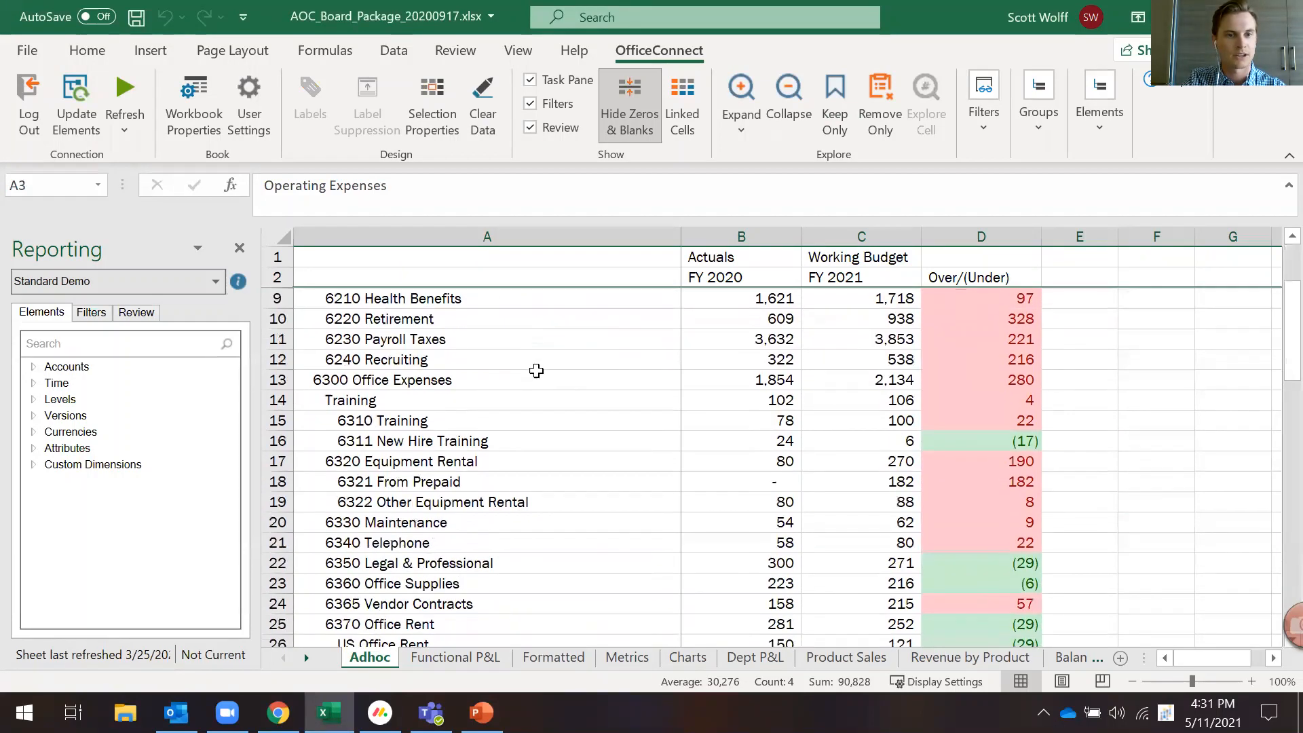
{"action": "scroll", "scroll_direction": "down", "scroll_amount": 3}
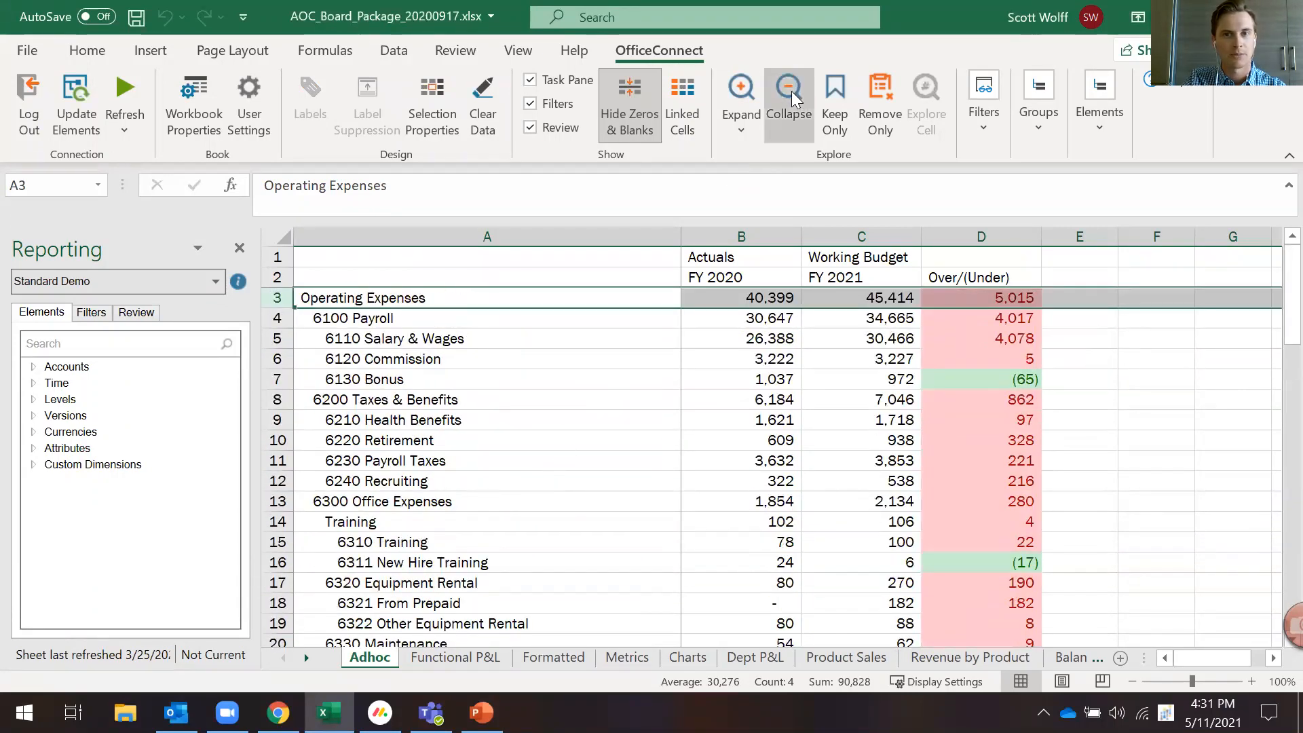
Step: Collapse Operating Expenses, re-expand it one level into six categories, and leave 6100 Payroll collapsed
{"action": "left_click", "coordinate": [788, 89]}
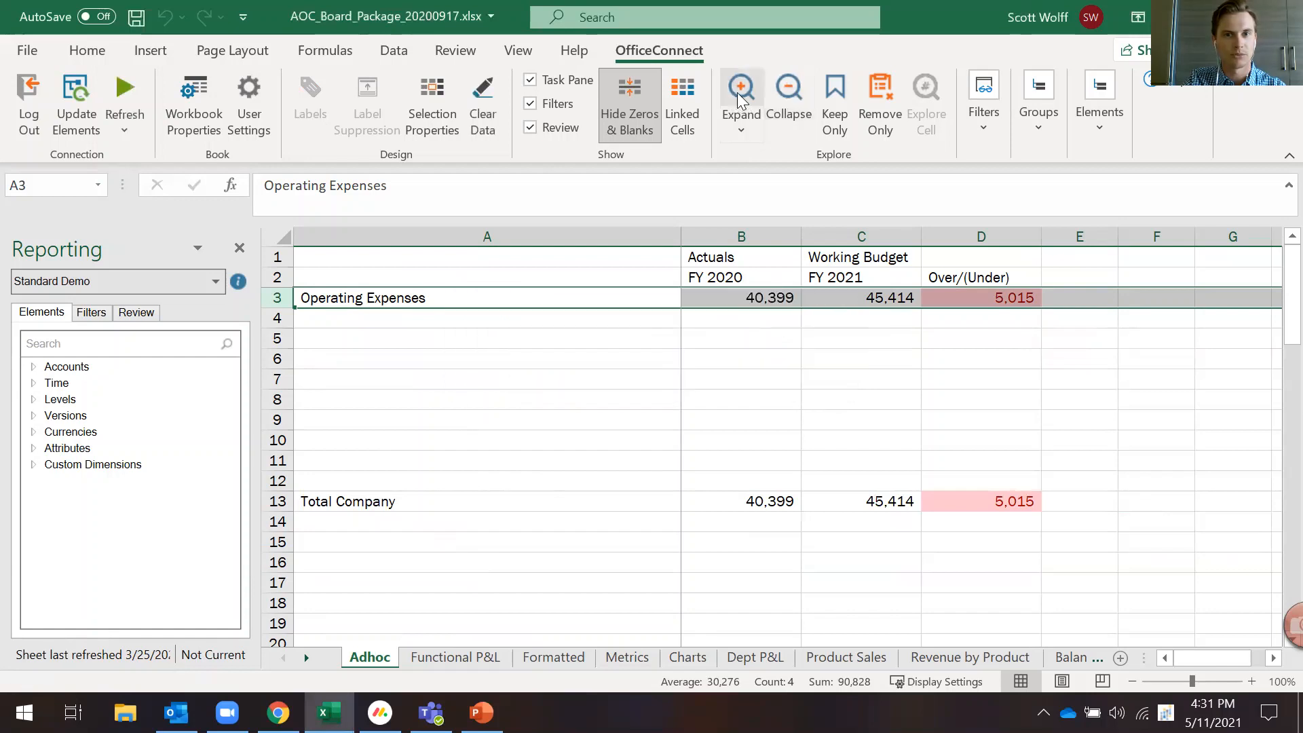
{"action": "left_click", "coordinate": [741, 88]}
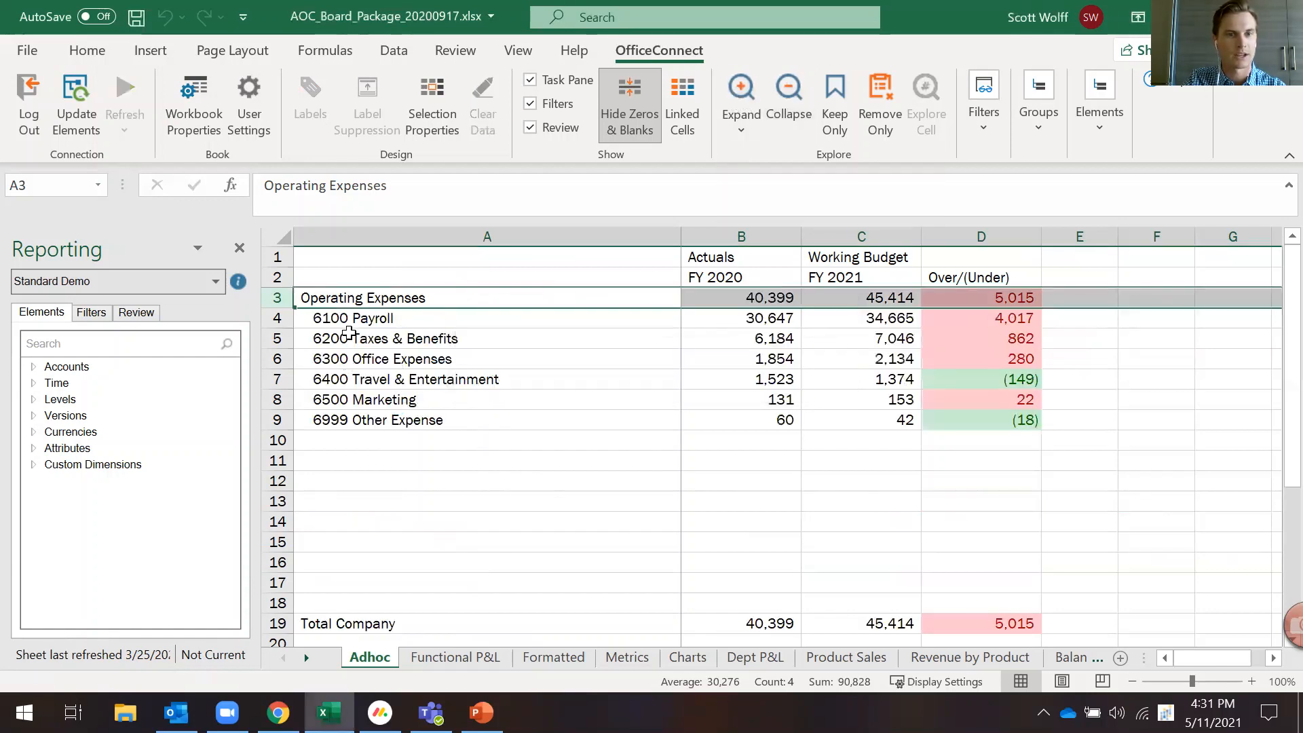
{"action": "left_click", "coordinate": [380, 318]}
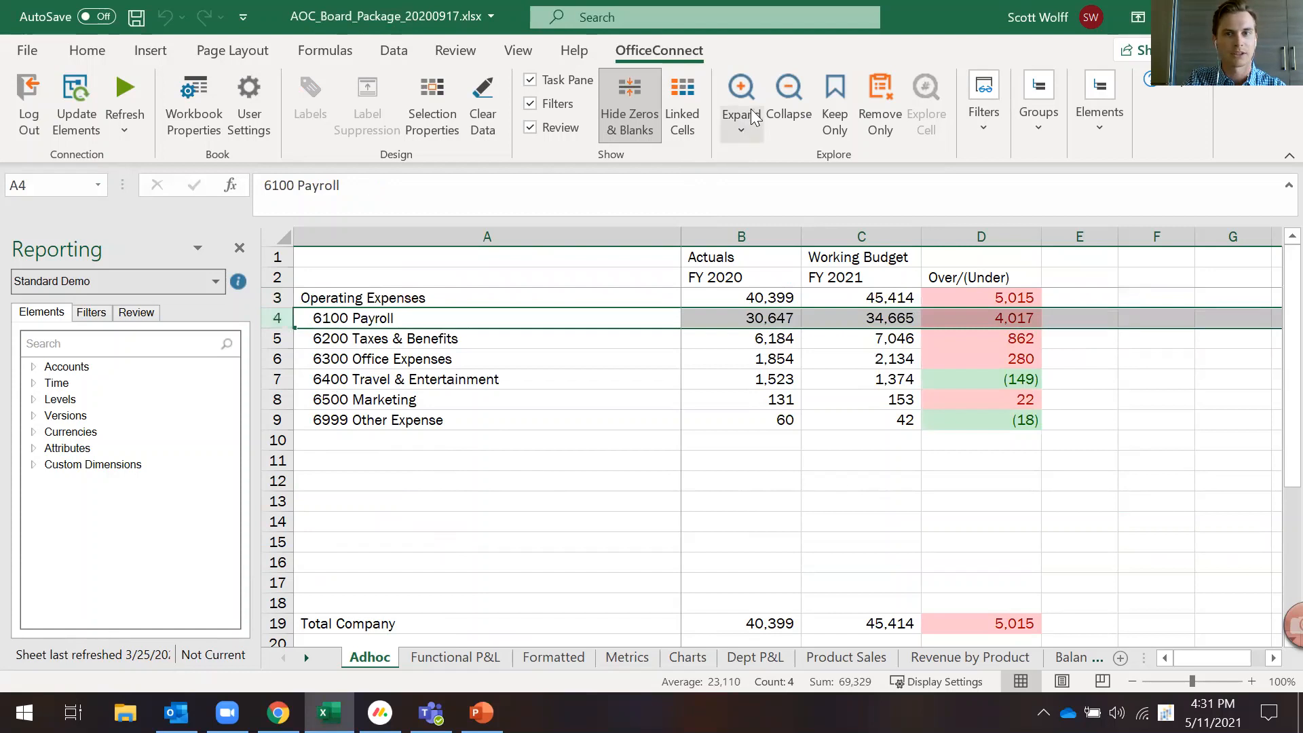
{"action": "left_click", "coordinate": [741, 87]}
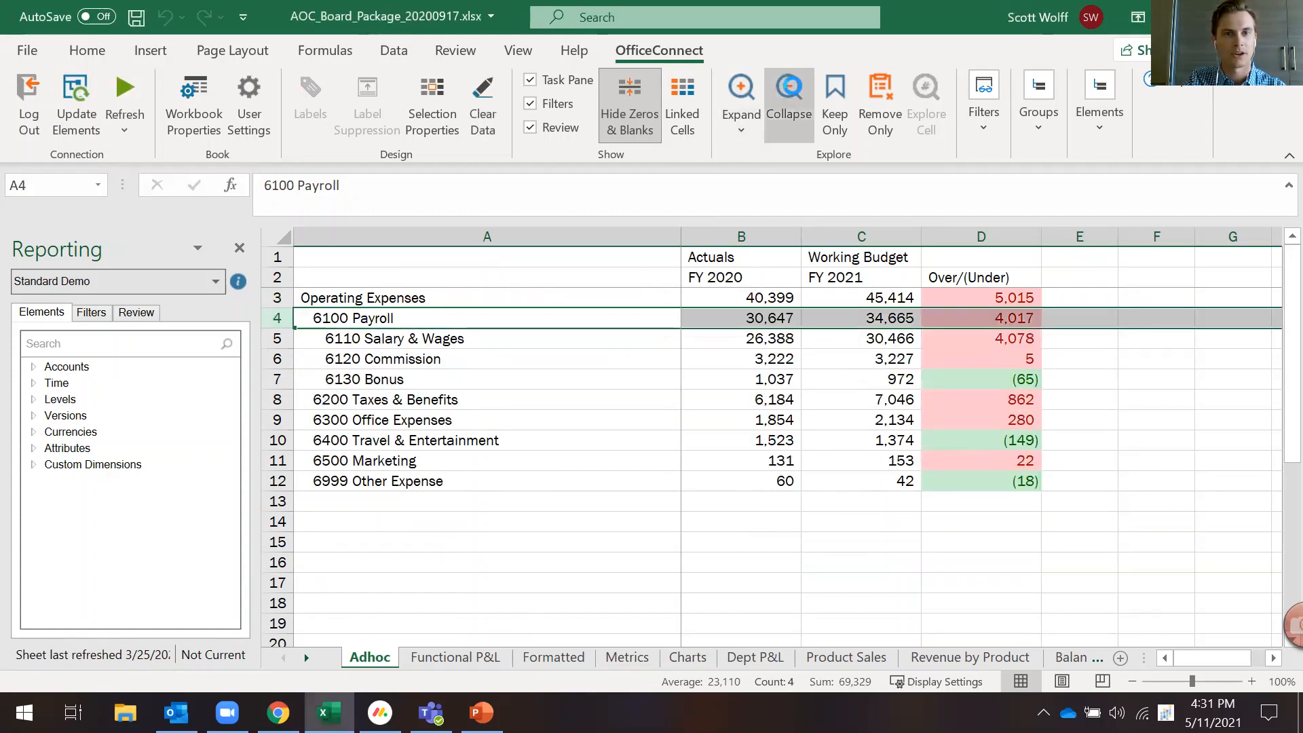
{"action": "left_click", "coordinate": [788, 93]}
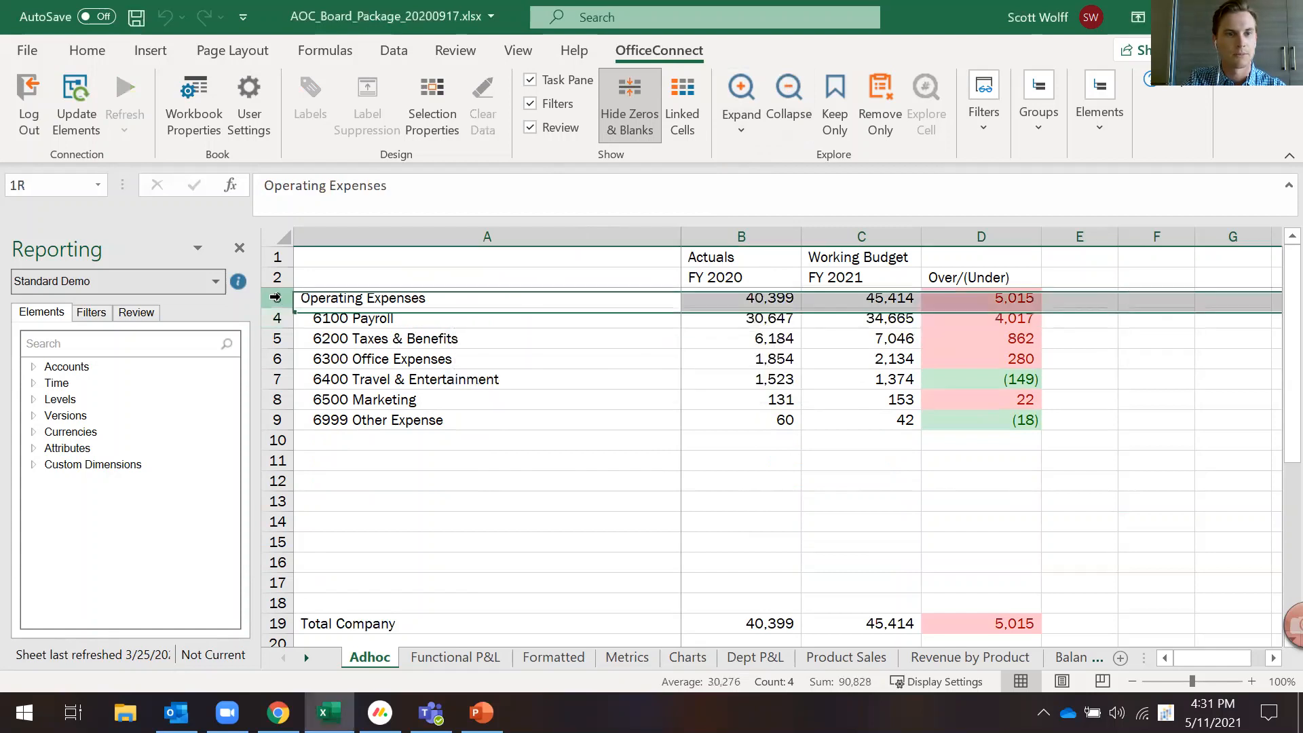
Step: Select the Operating Expenses row in preparation for collapsing it
{"action": "left_click", "coordinate": [125, 93]}
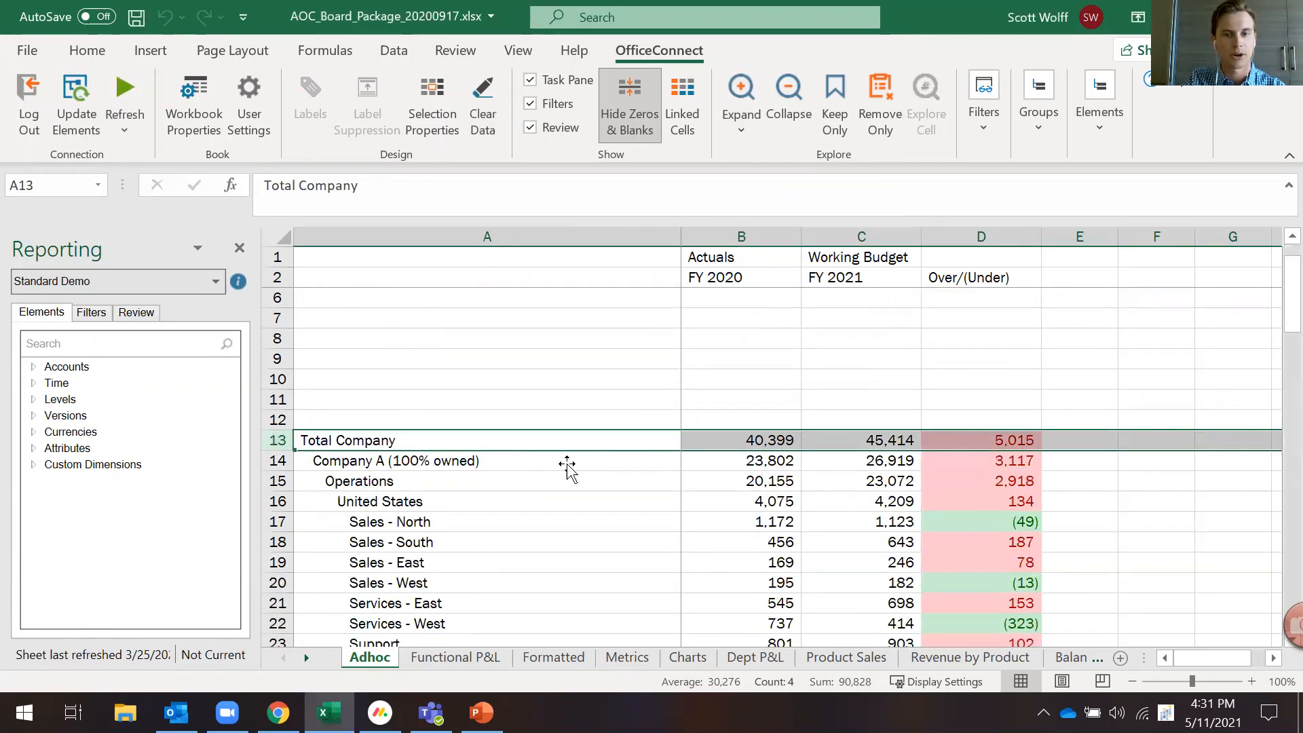
{"action": "mouse_move", "coordinate": [756, 439]}
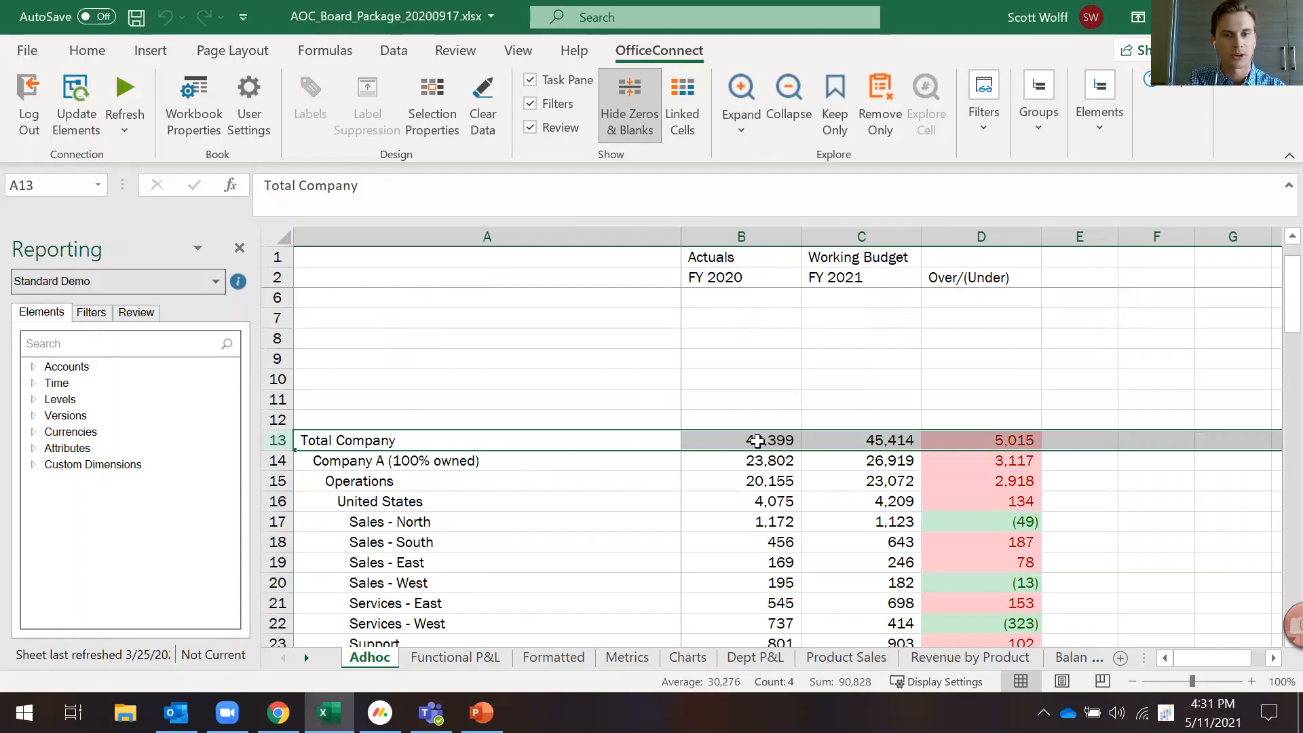
{"action": "mouse_move", "coordinate": [721, 502]}
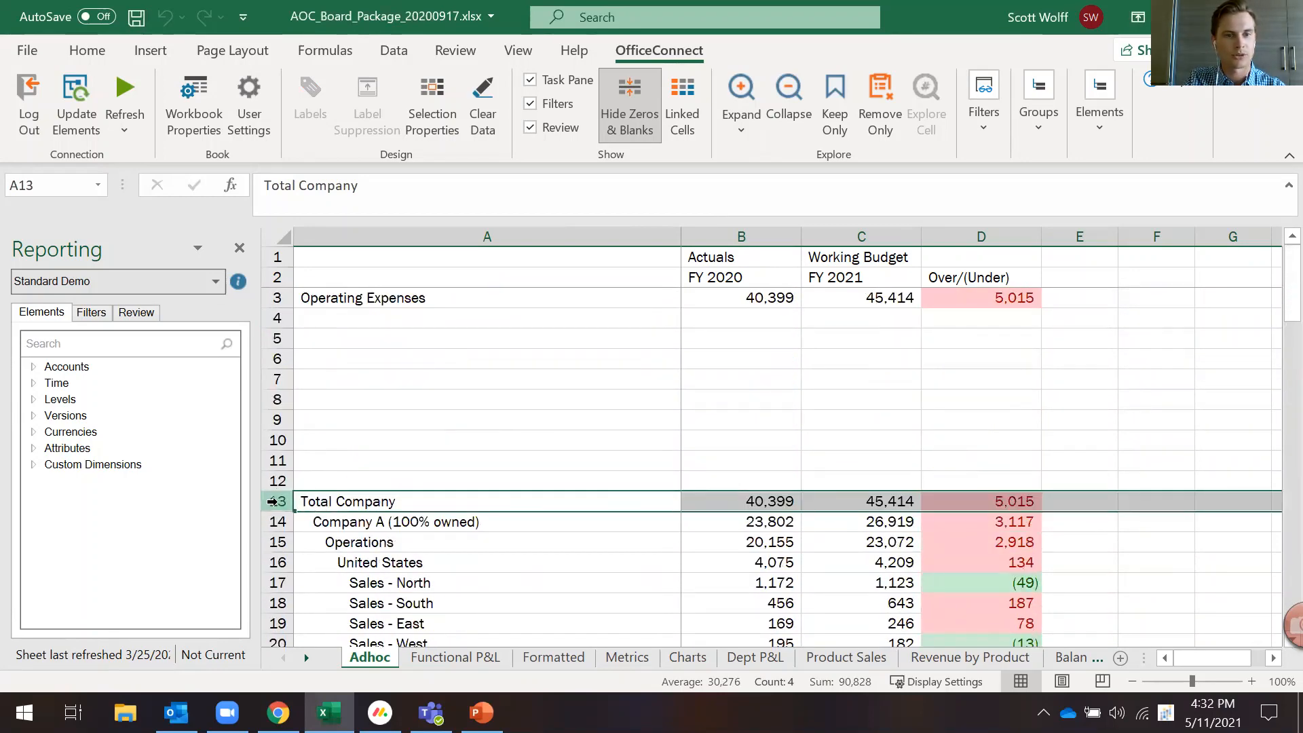
Step: Collapse Total Company to one summary row and select the FY 2020 Actuals column
{"action": "left_click", "coordinate": [788, 86]}
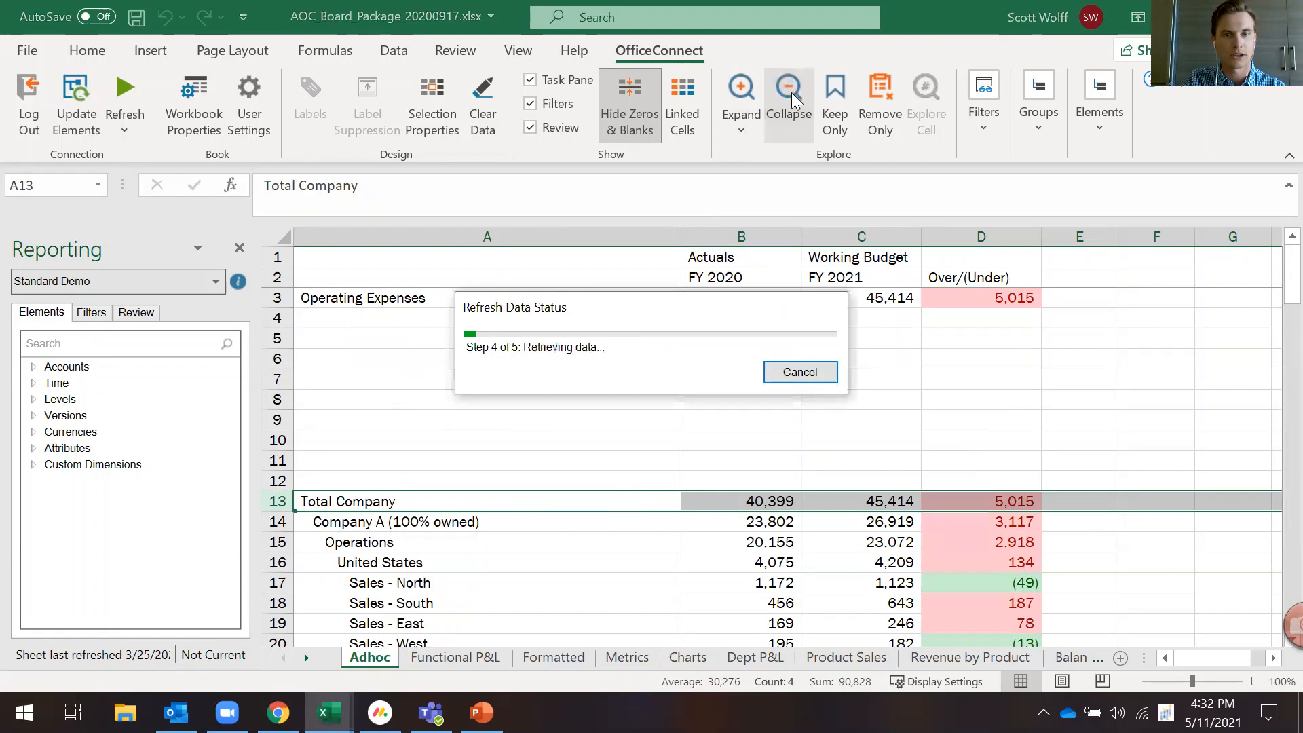
{"action": "left_click", "coordinate": [788, 87]}
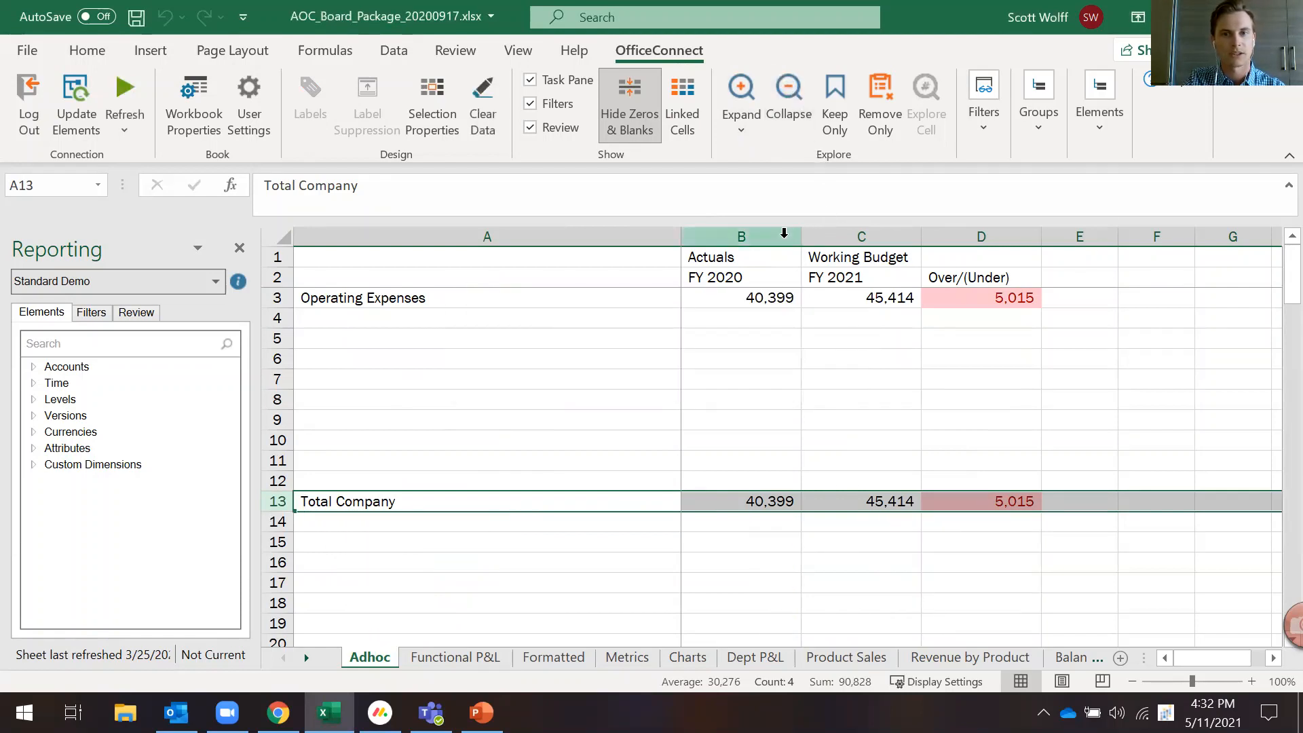
{"action": "left_click", "coordinate": [741, 236]}
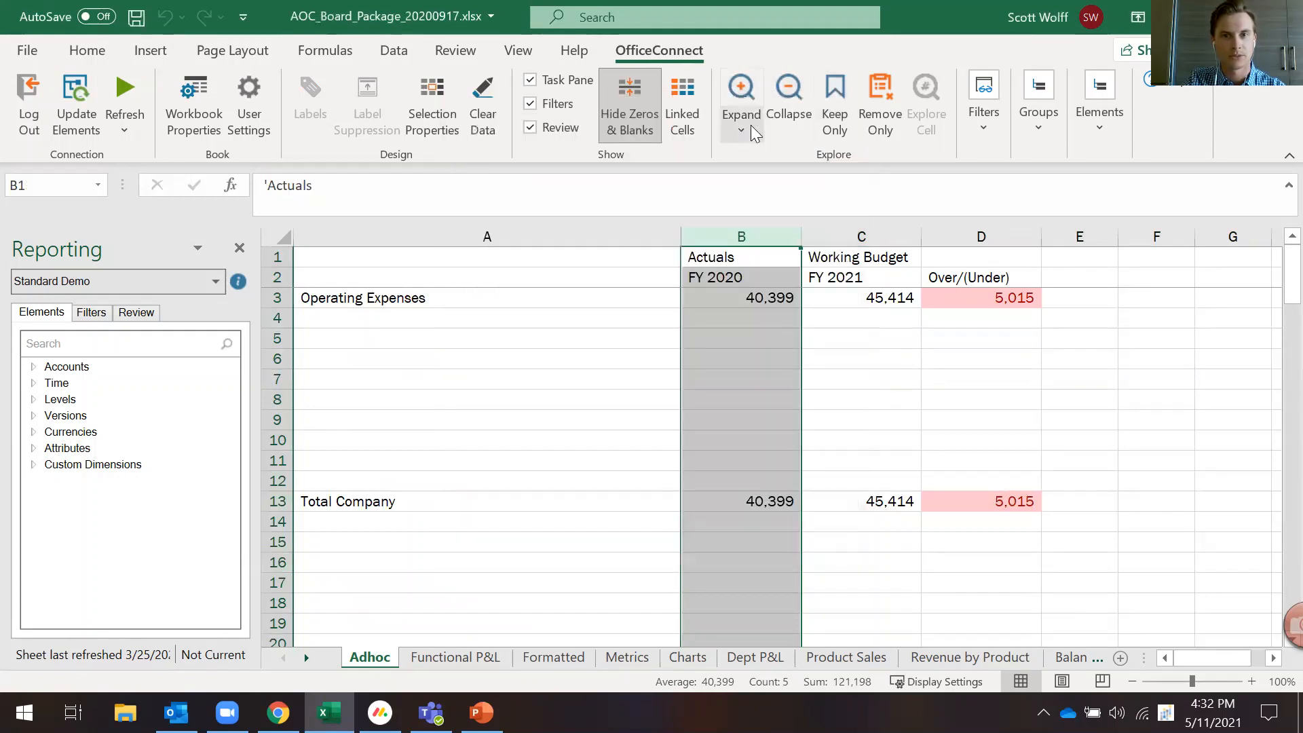
Step: Expand FY 2020 Actuals to daily columns starting 1/1/2020 and review them
{"action": "left_click", "coordinate": [741, 88]}
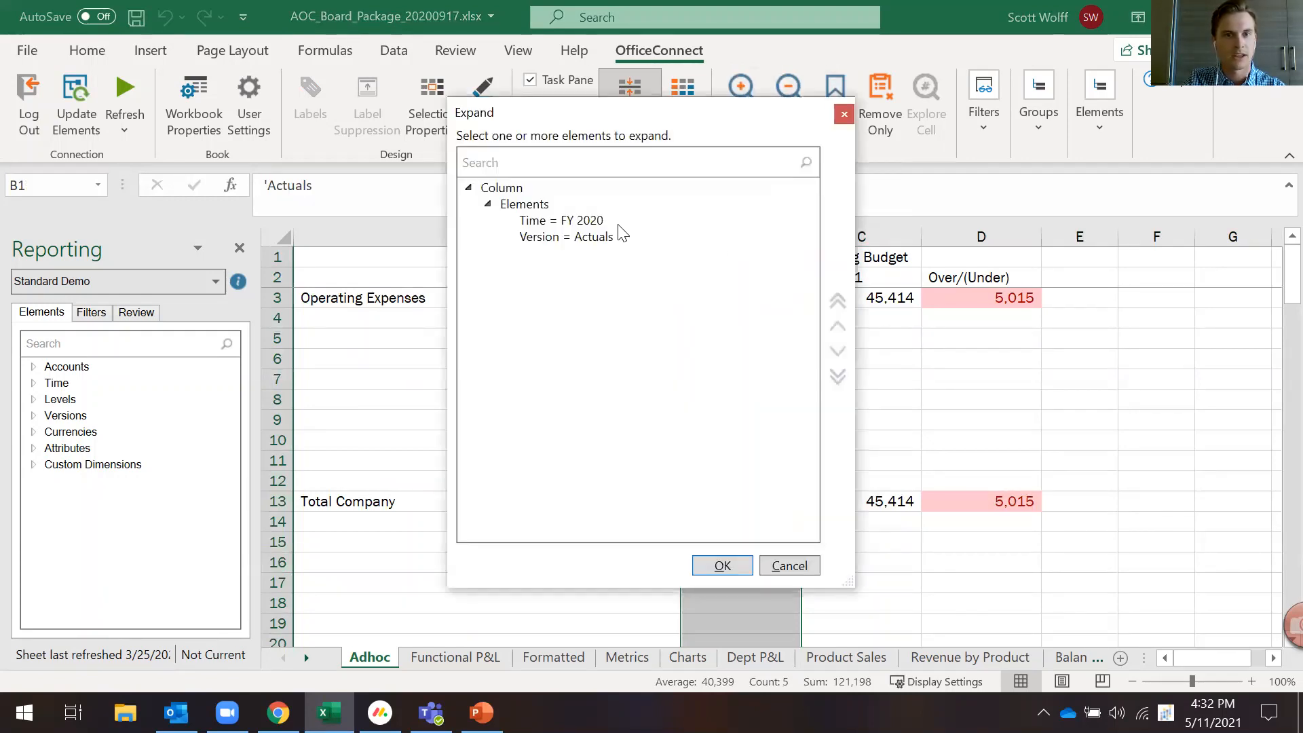
{"action": "left_click", "coordinate": [721, 564]}
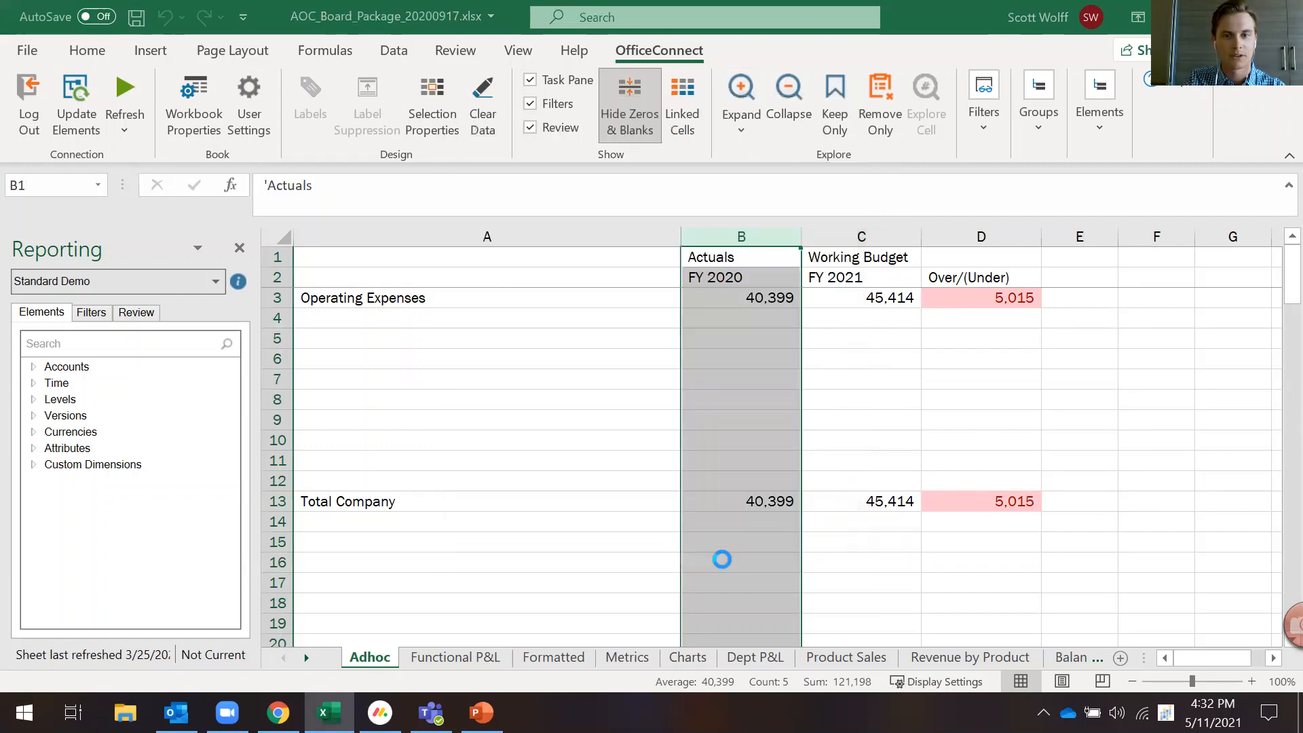
{"action": "left_click", "coordinate": [125, 87]}
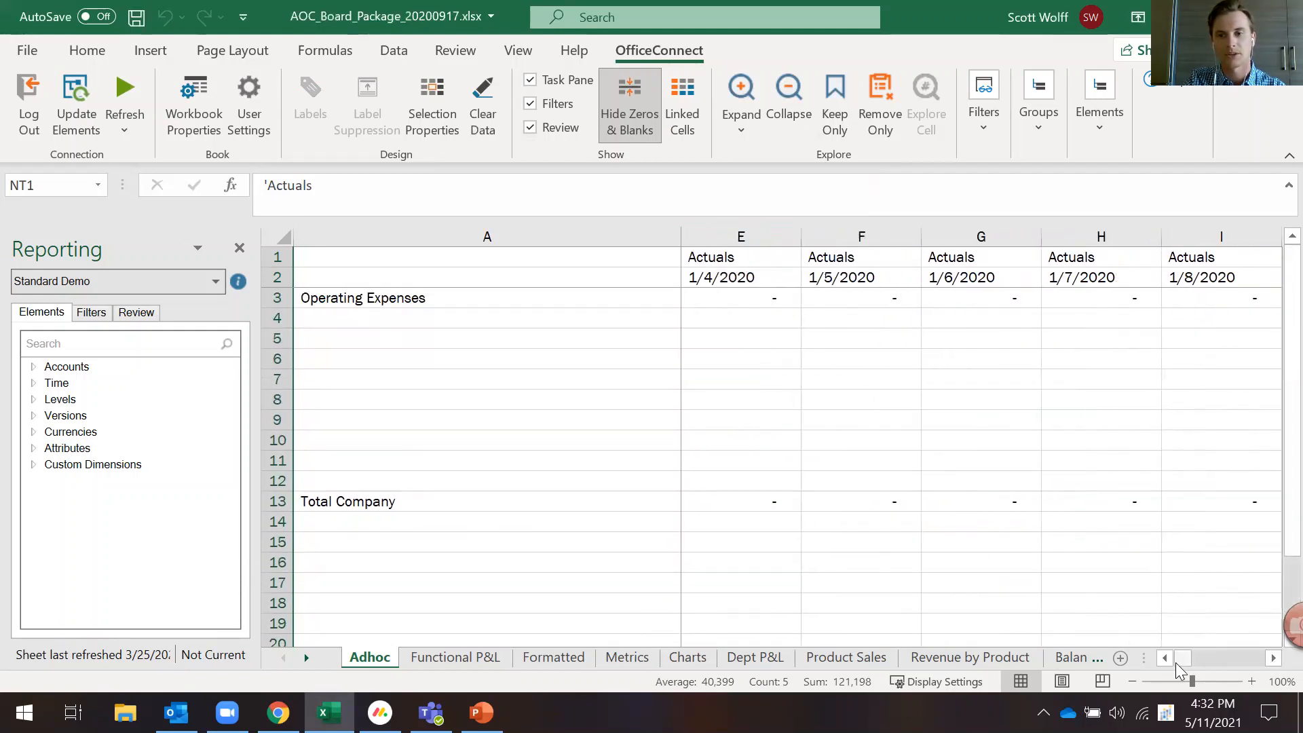
{"action": "scroll", "scroll_direction": "left", "scroll_amount": 3}
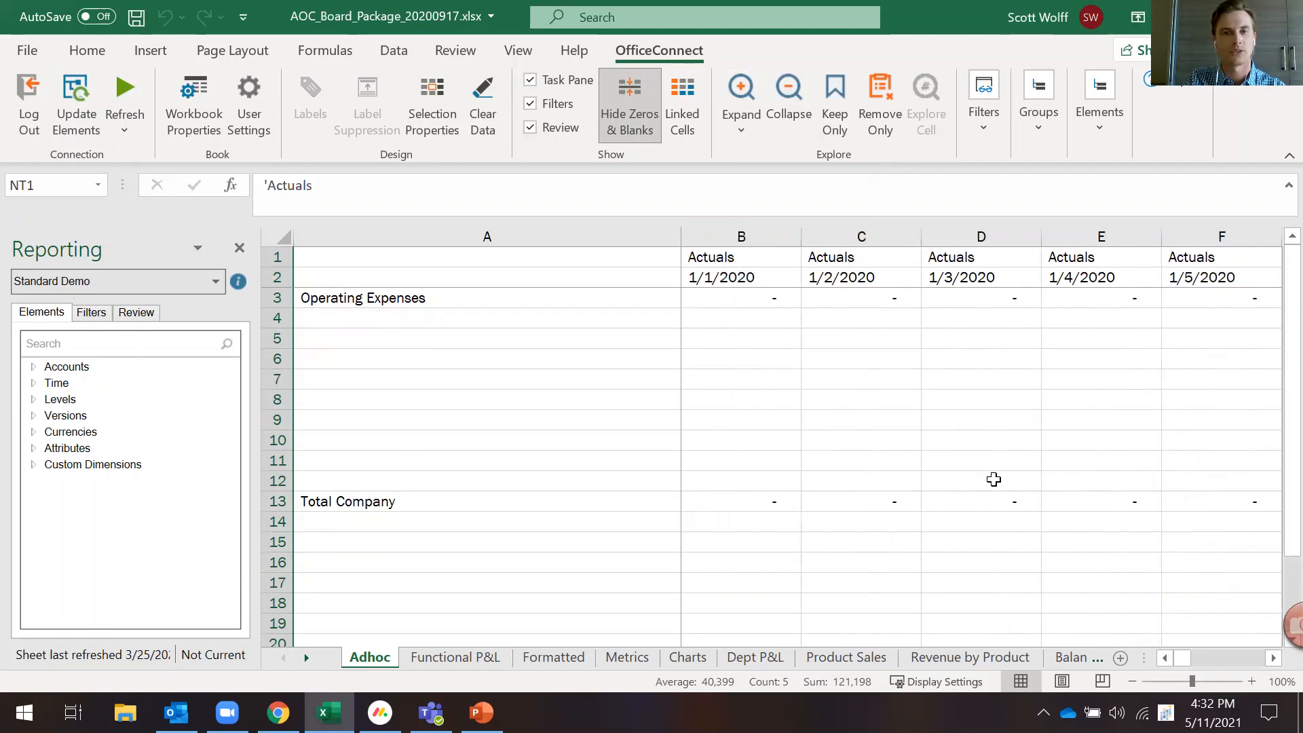